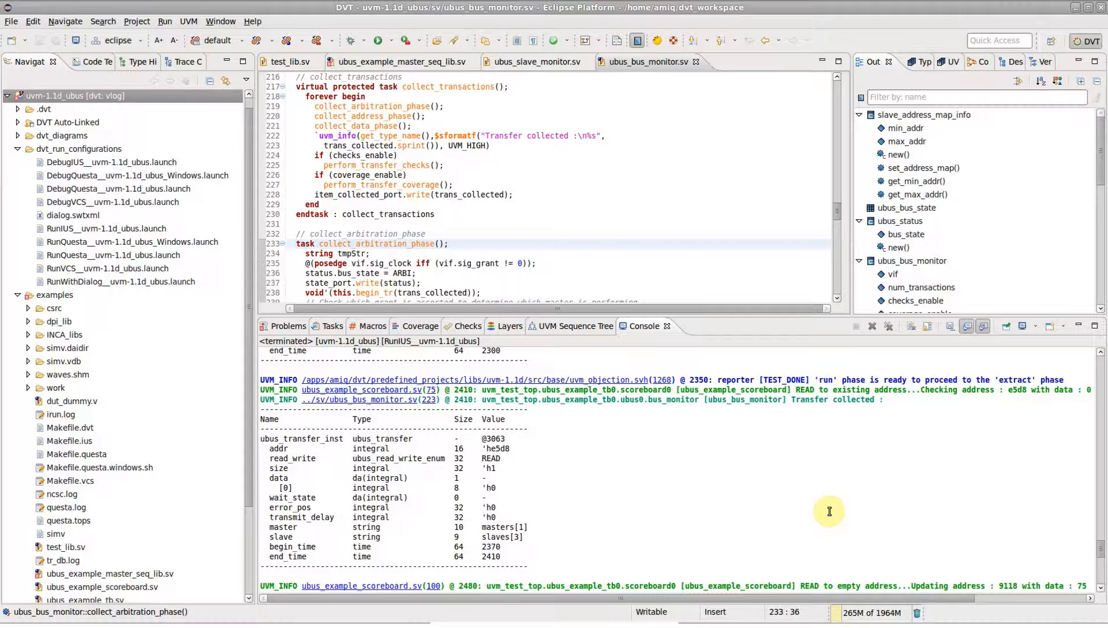
Step: Select a console hex value, then view RunIUS__uvm-1.1d_ubus's Filters tab in Run Configurations
click(449, 244)
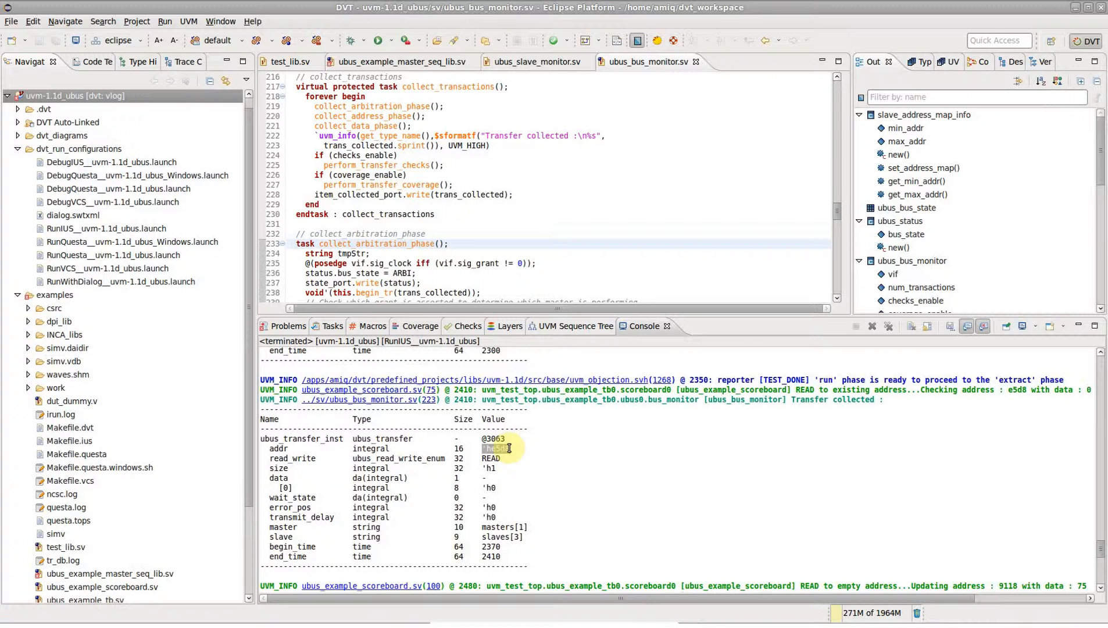
scroll(down, 3)
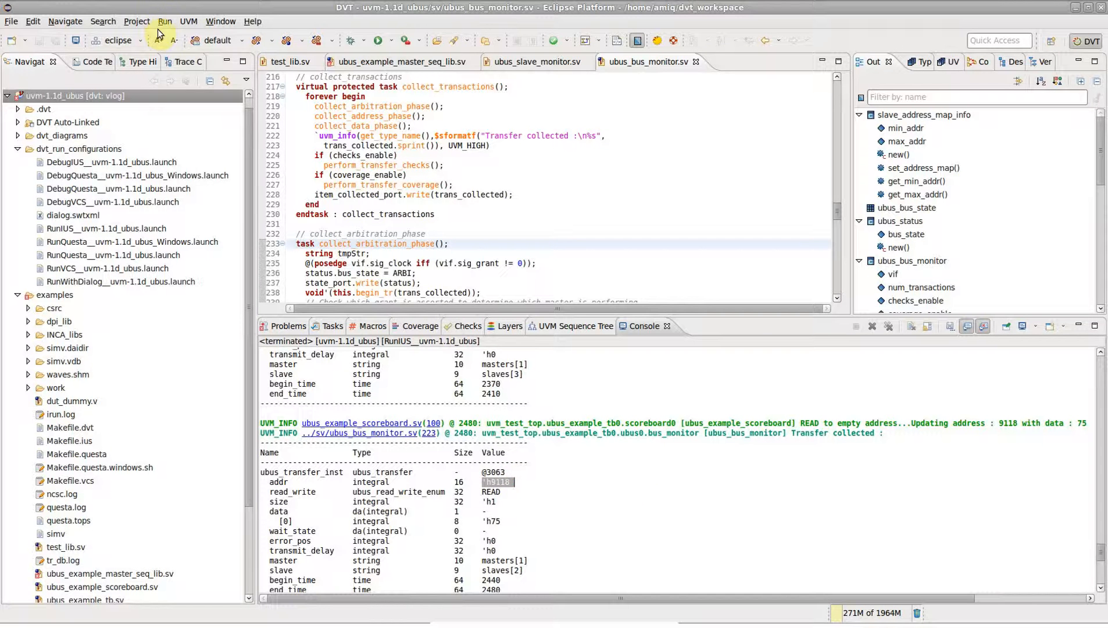
click(178, 108)
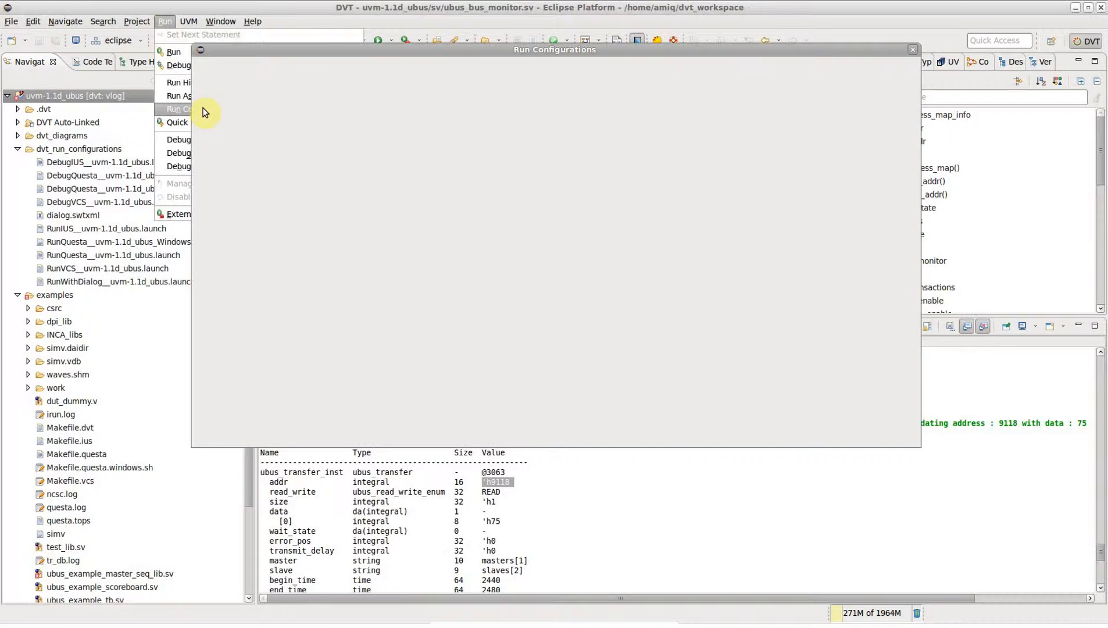
click(179, 109)
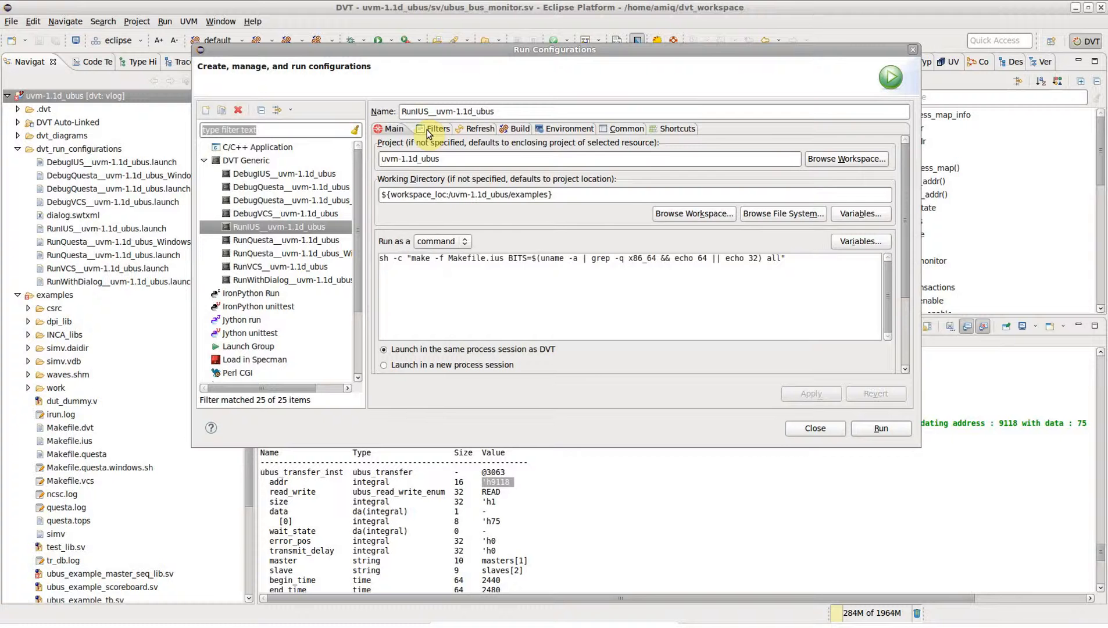
click(436, 128)
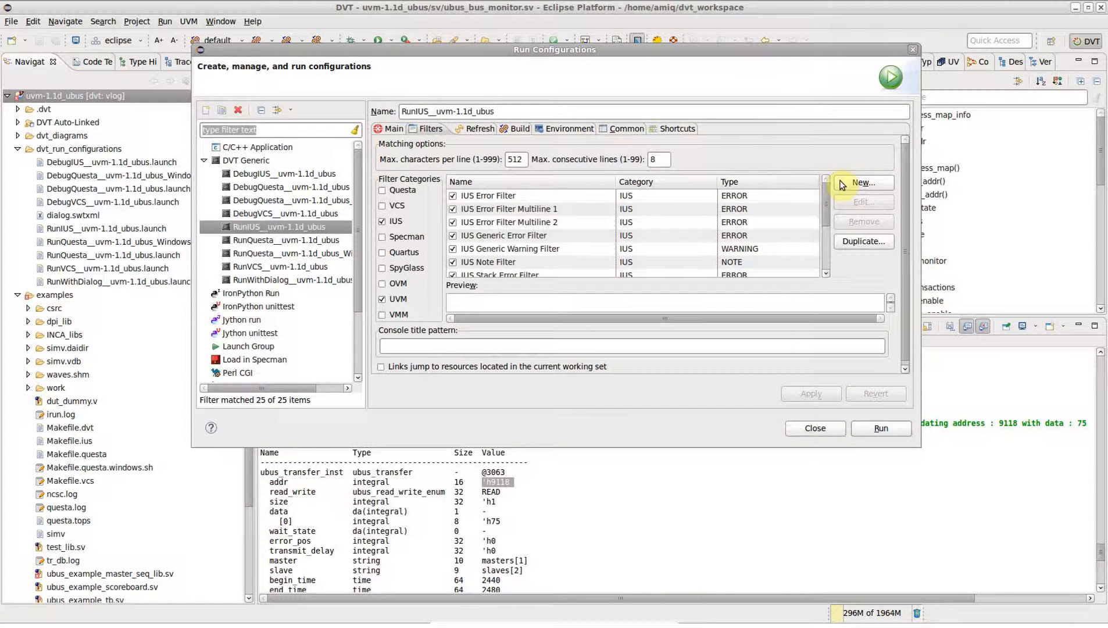
Step: Add NOTE filter 'Hexnumber' with pattern ${cmd:Calculator:'h([a-f0-9]+)} to RunIUS
click(863, 183)
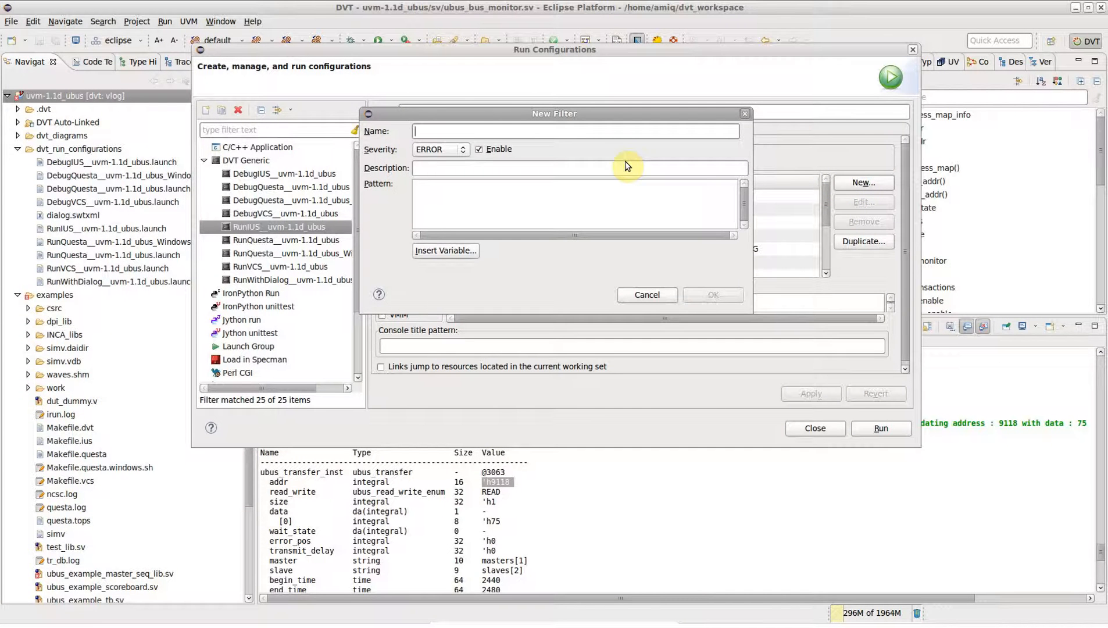
text(Hexnum)
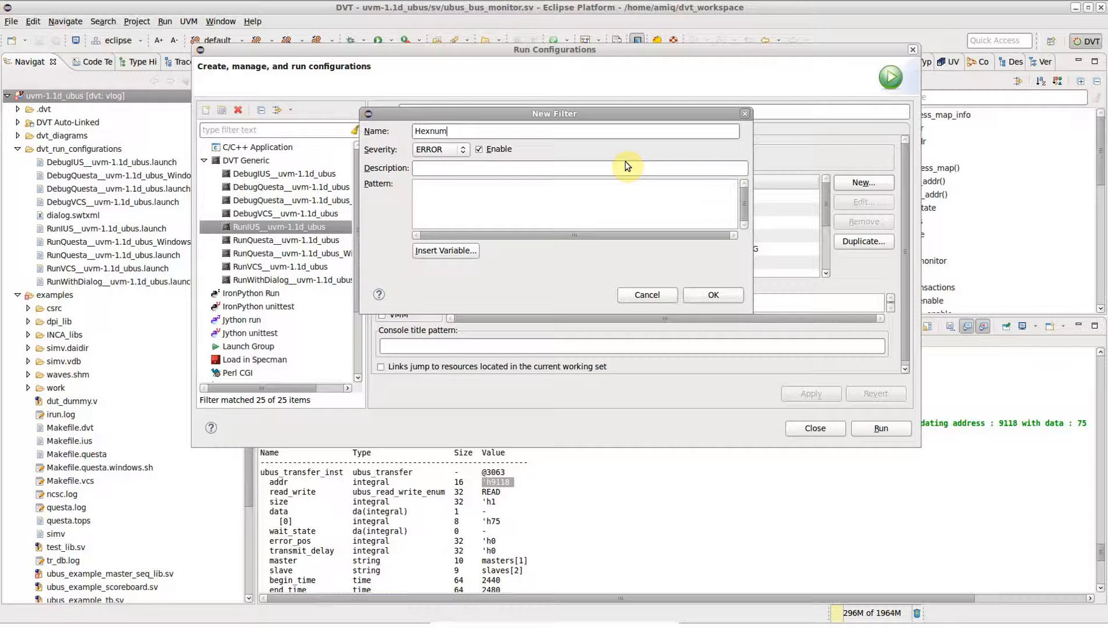
click(462, 149)
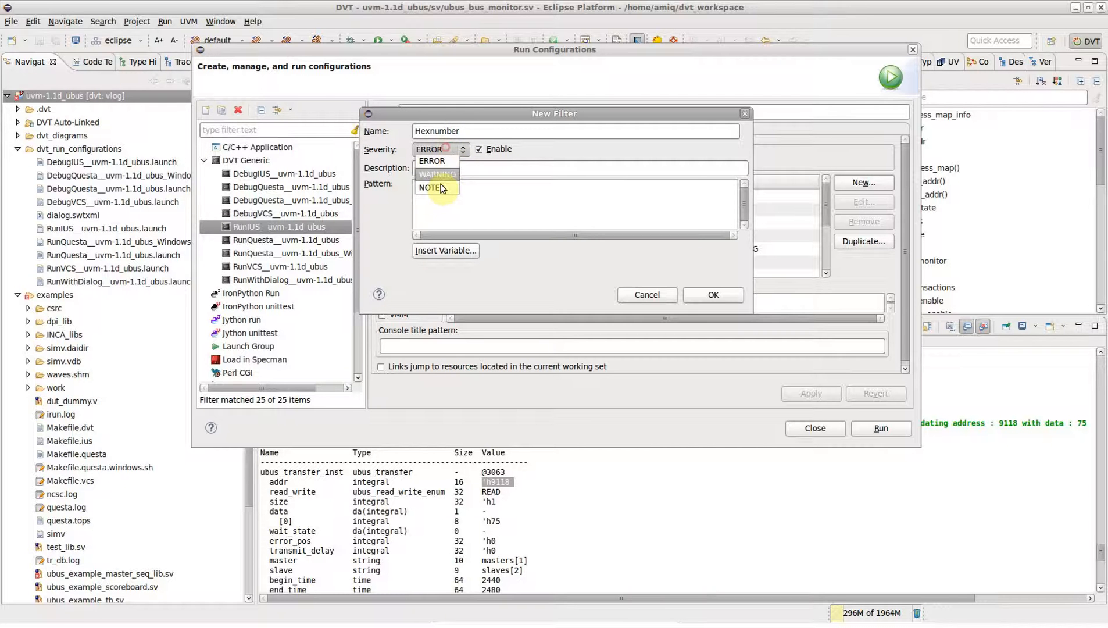
click(432, 187)
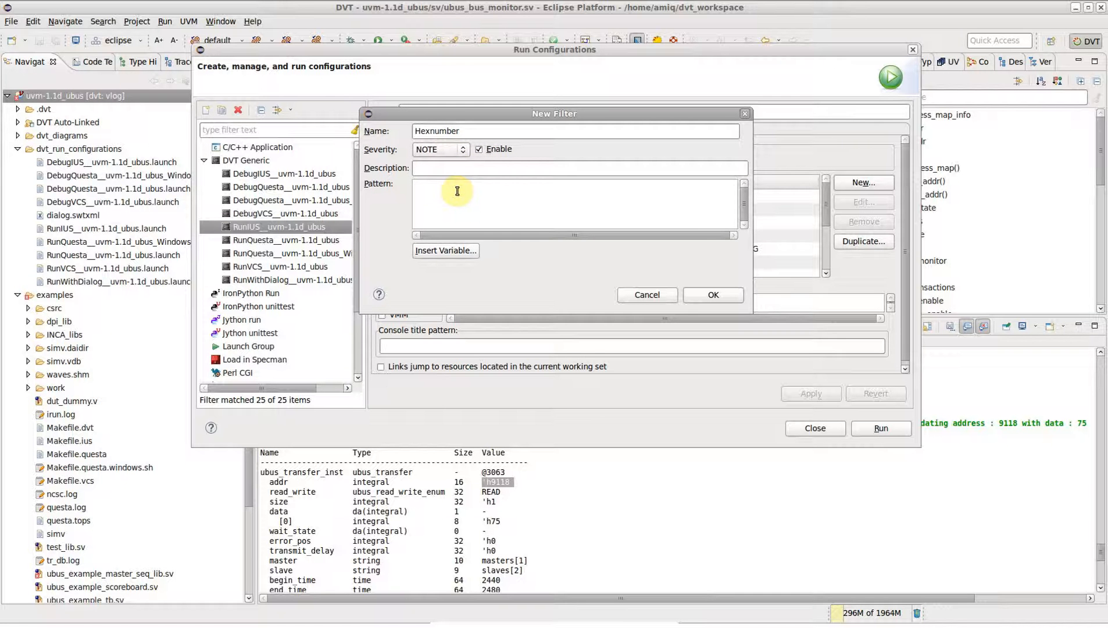
text(${cmd:})
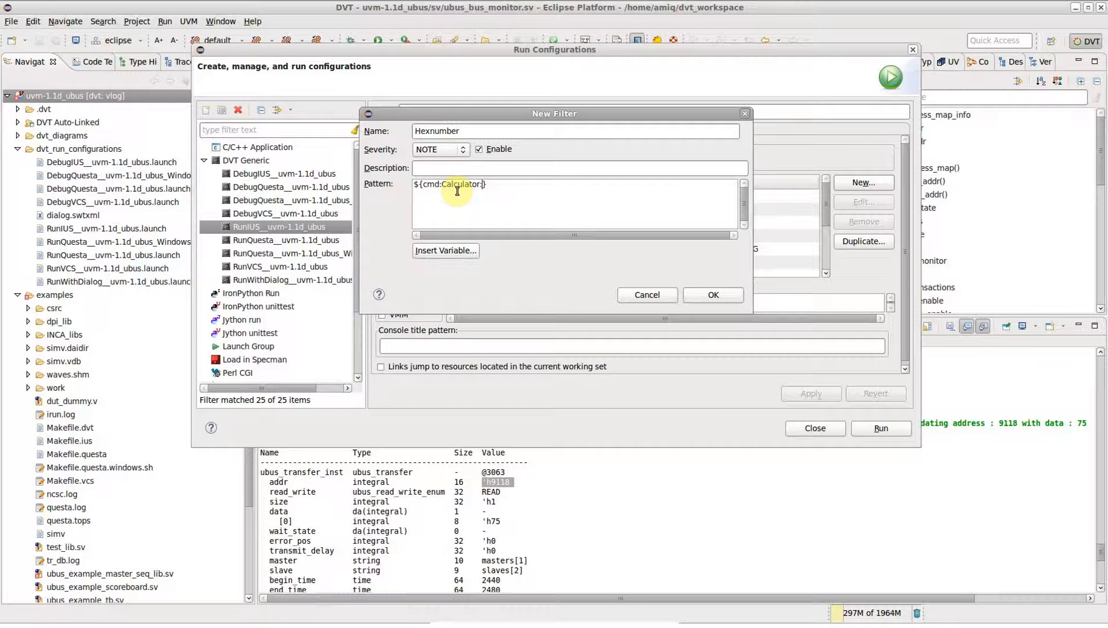
text('h([)
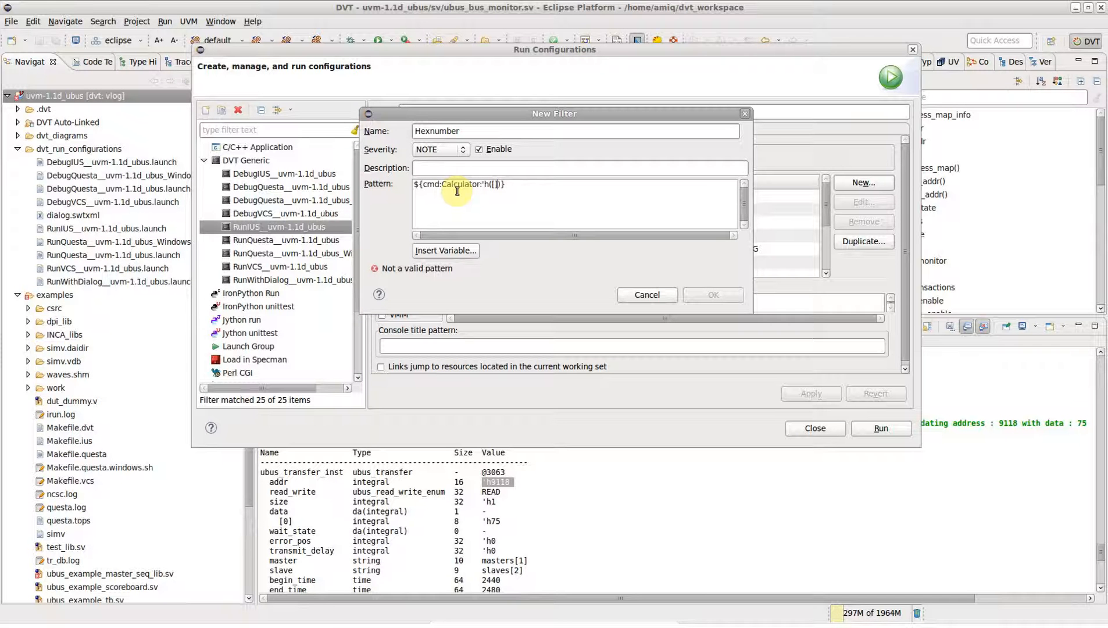
text(+))
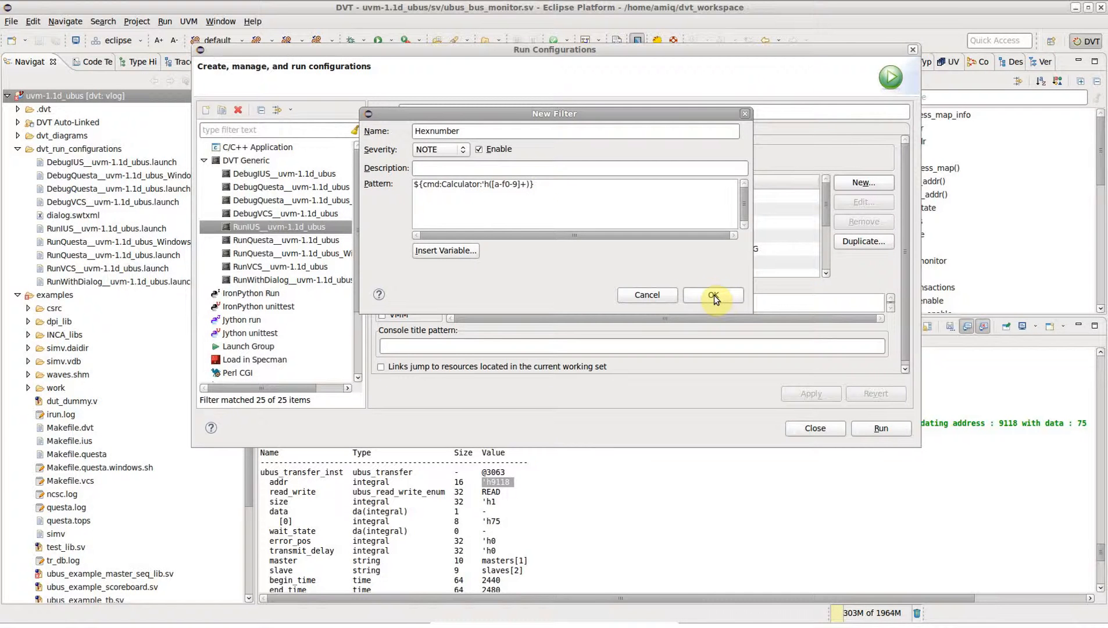
click(712, 295)
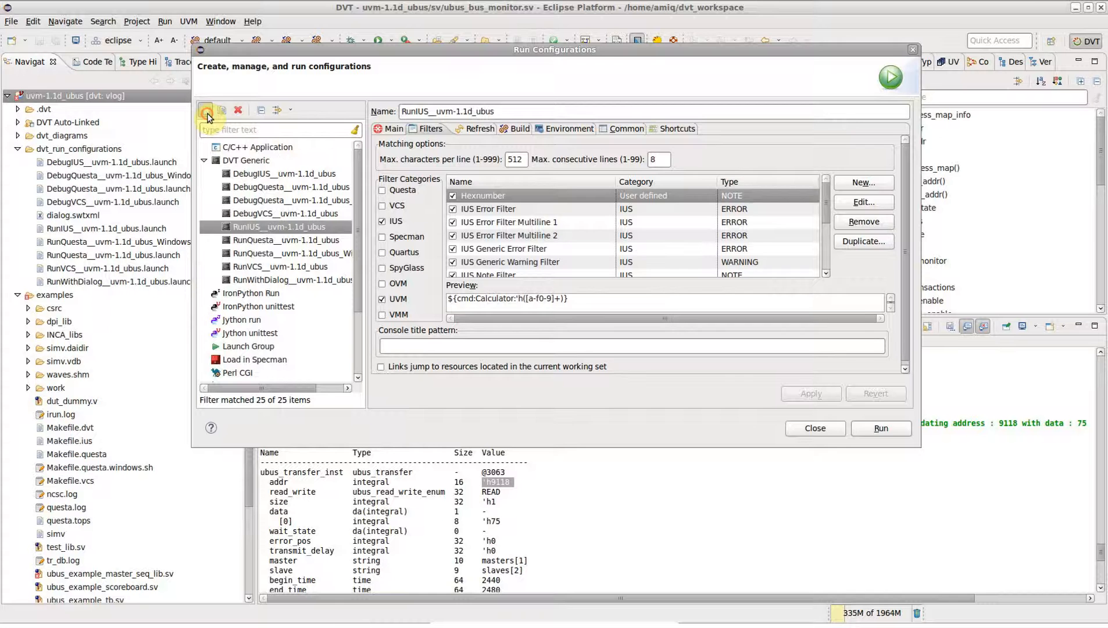
Step: Create a new DVT Generic launch configuration, New_configuration
click(206, 110)
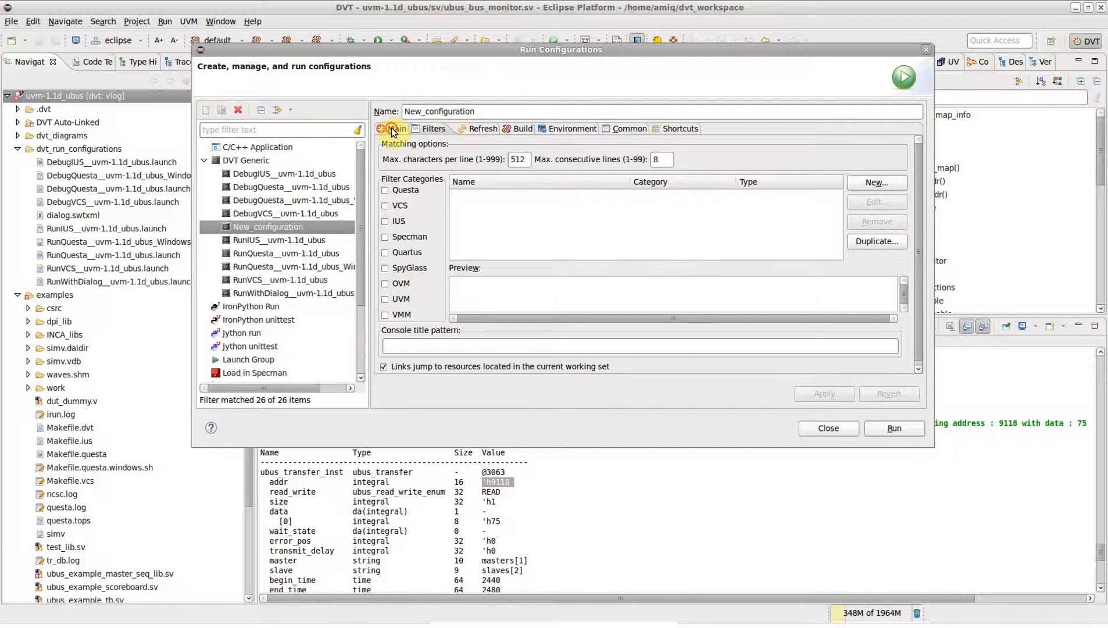
Step: Rename it Calculator, set a gbase/xmessage script, and disable Allocate console
click(393, 128)
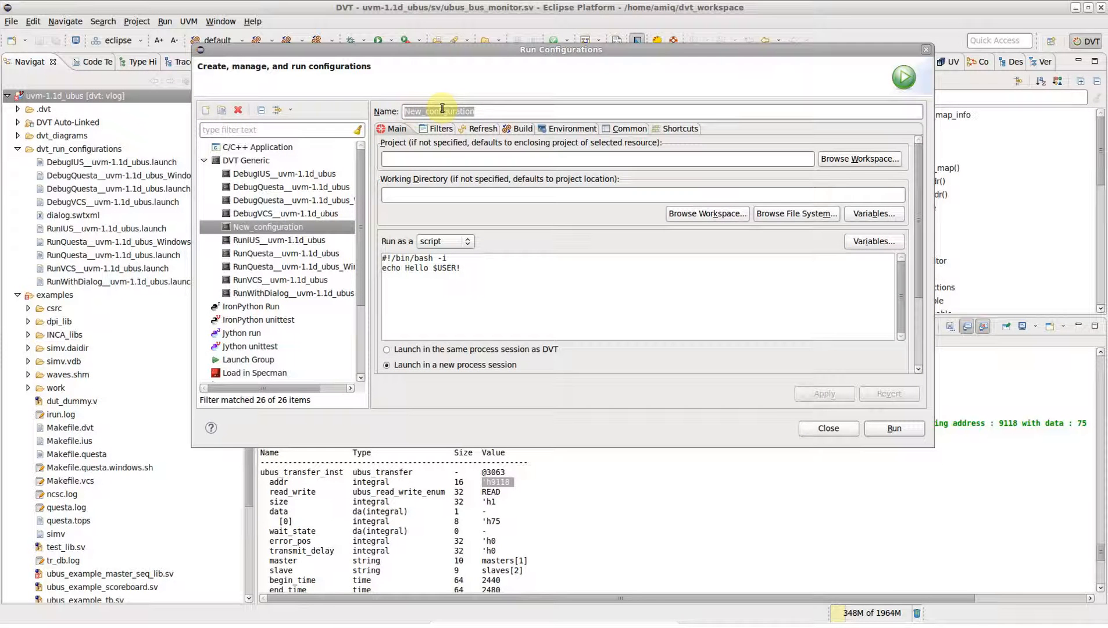
text(Calculator)
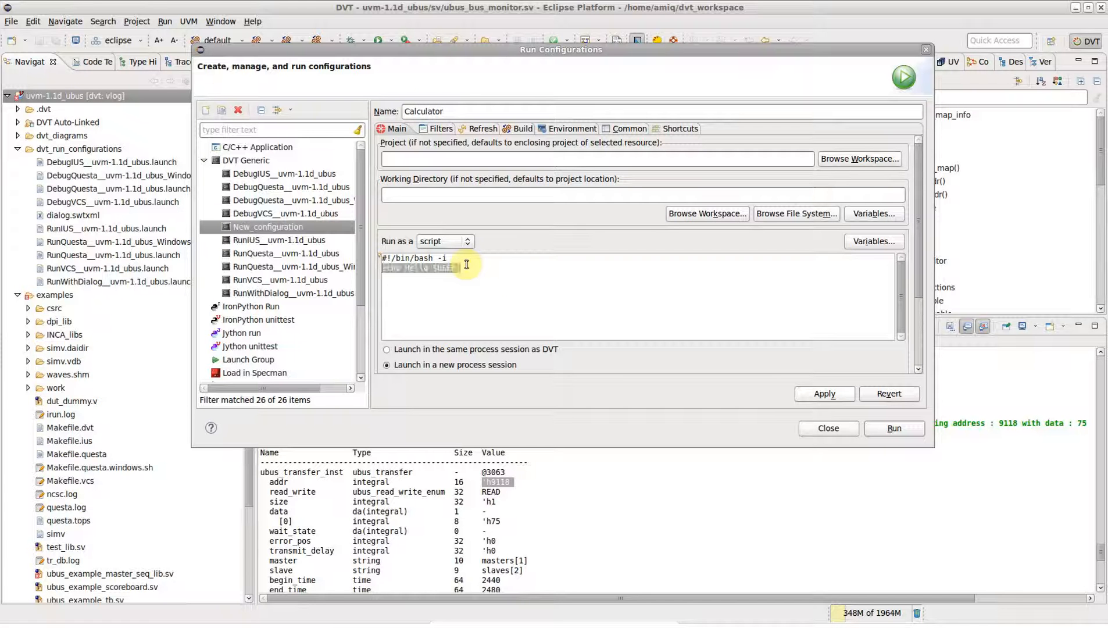
text(gbase -h $DVT_HYPERLINK_COMMAND_CAPTURING_GROUP_1 | xmessage -file)
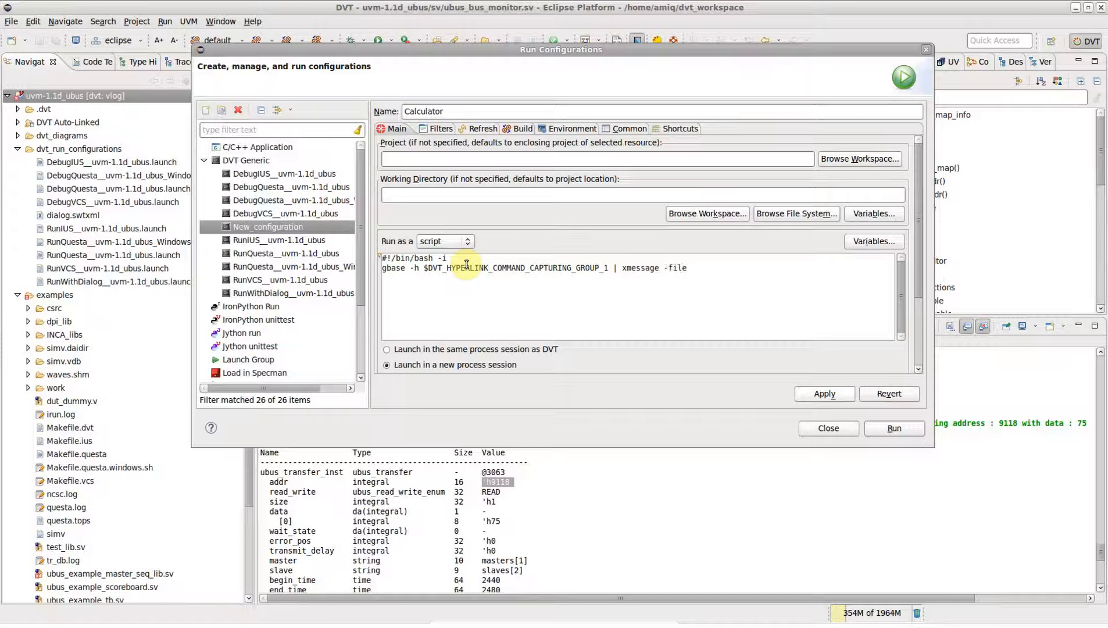
click(623, 129)
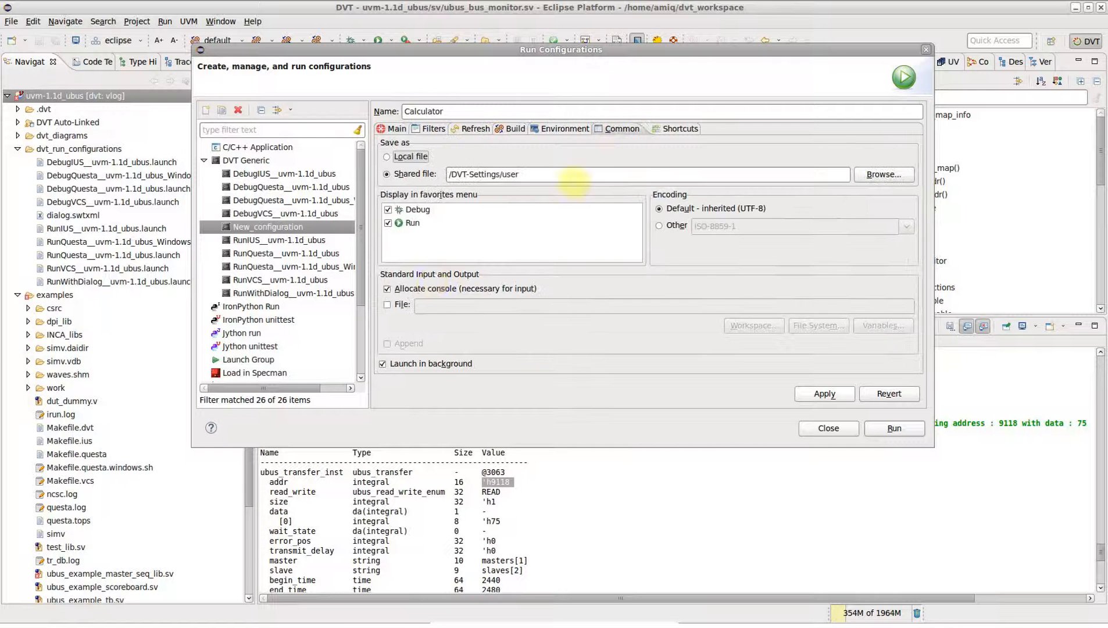
click(387, 287)
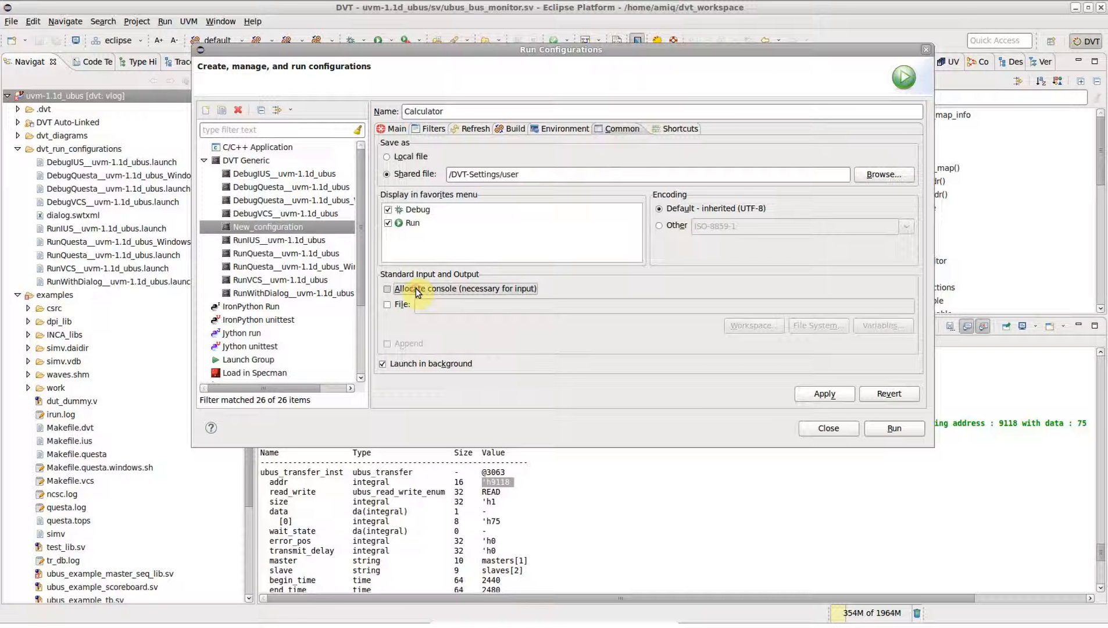